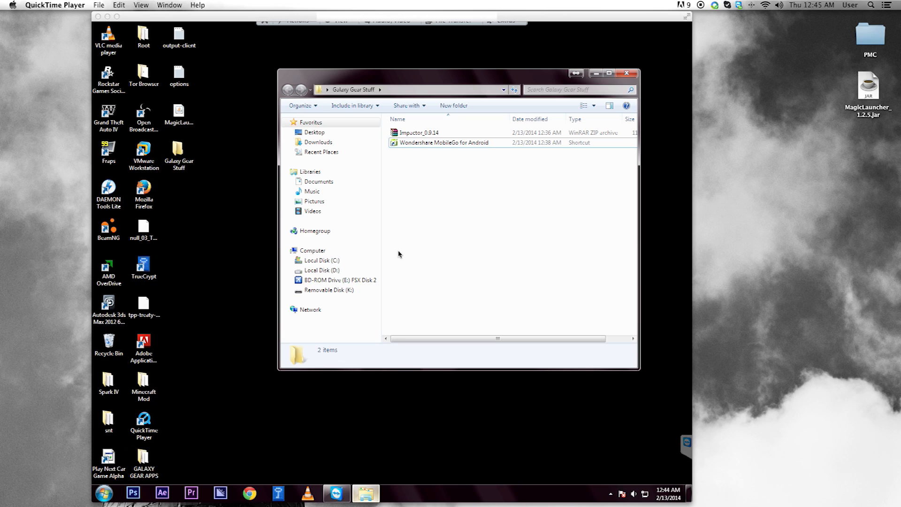
pyautogui.moveTo(403, 138)
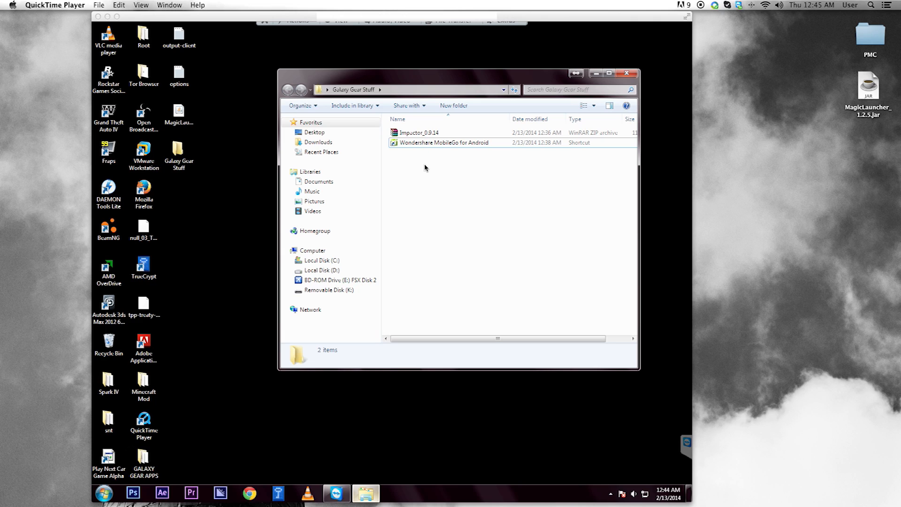
pyautogui.moveTo(424, 161)
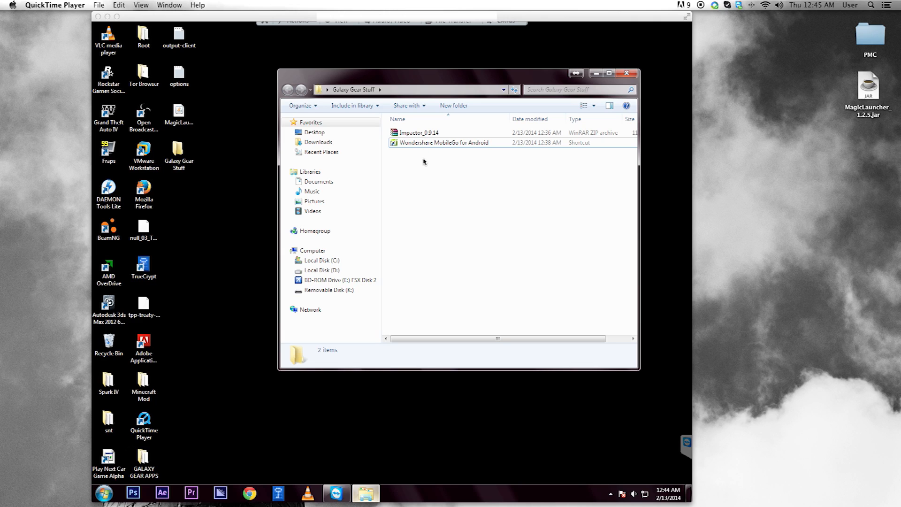
pyautogui.moveTo(460, 150)
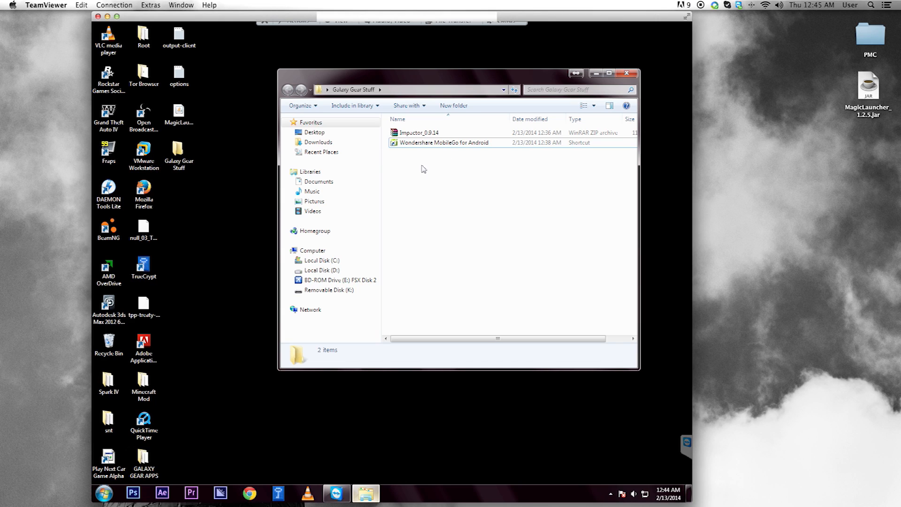
pyautogui.moveTo(420, 173)
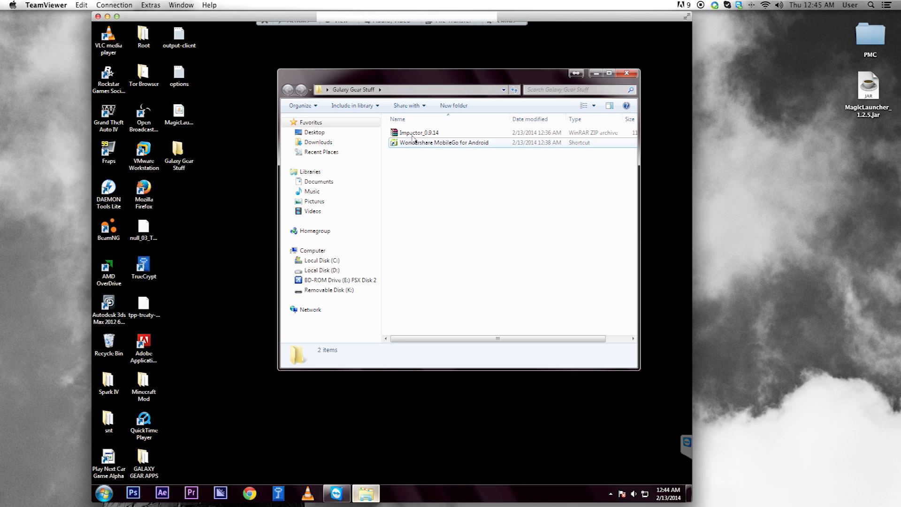
# - Extract Impactor_0.9.14 into Galaxy Gear Stuff and select the extracted Impactor application
pyautogui.rightClick(418, 132)
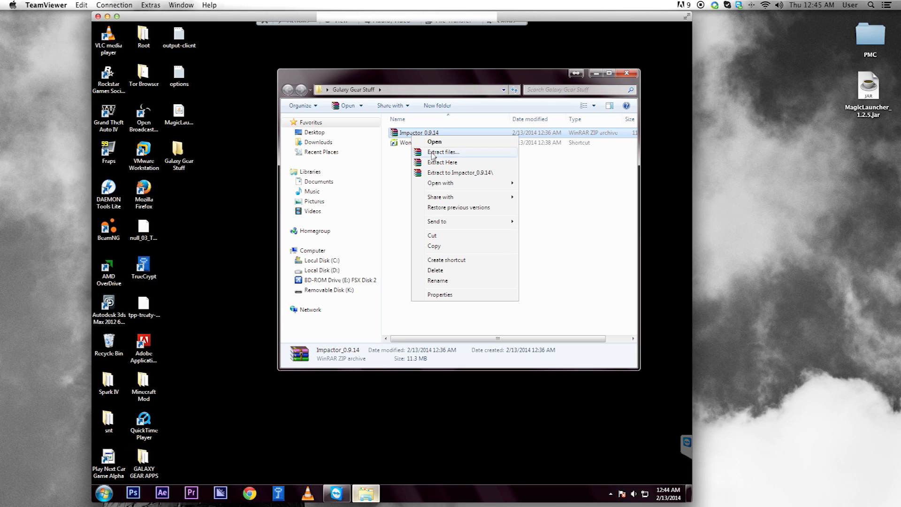
pyautogui.click(428, 213)
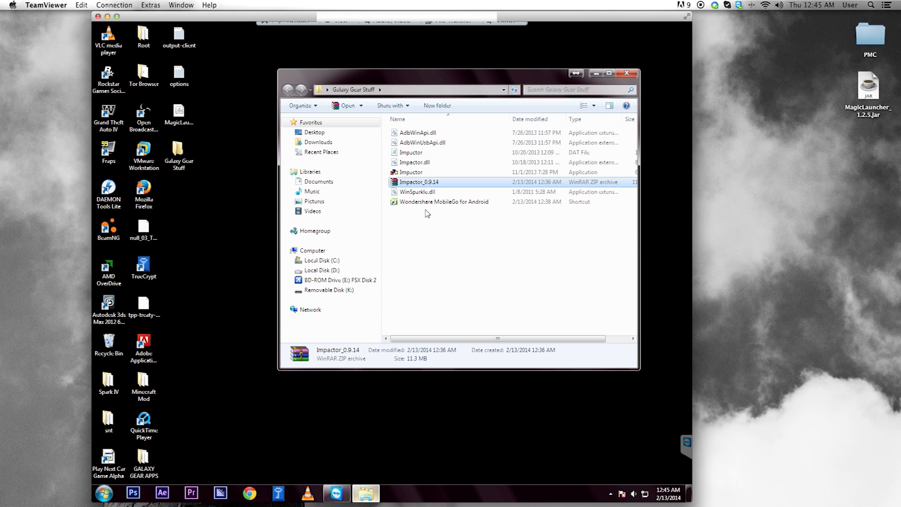
pyautogui.moveTo(412, 214)
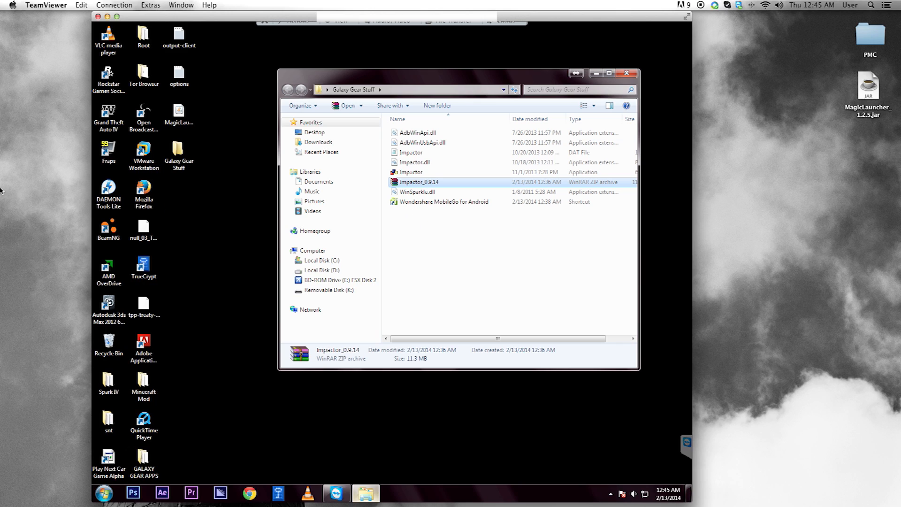
pyautogui.moveTo(474, 259)
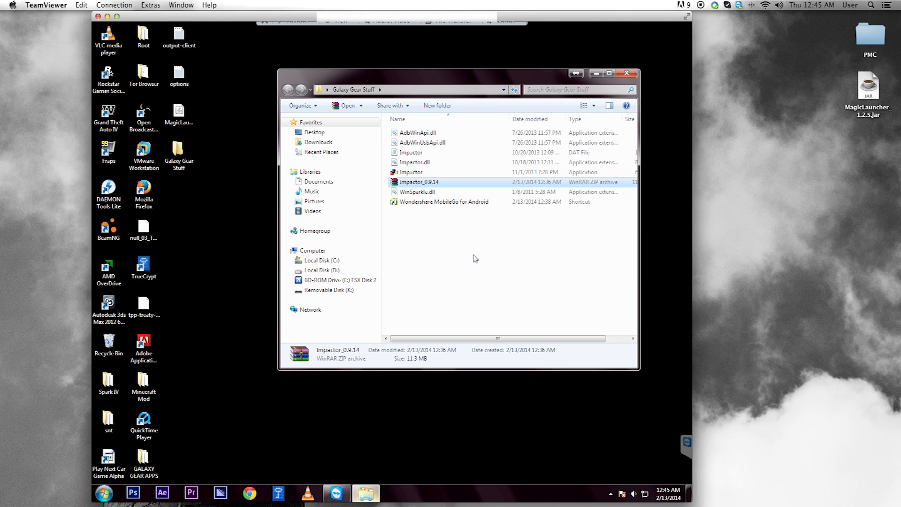
pyautogui.click(425, 248)
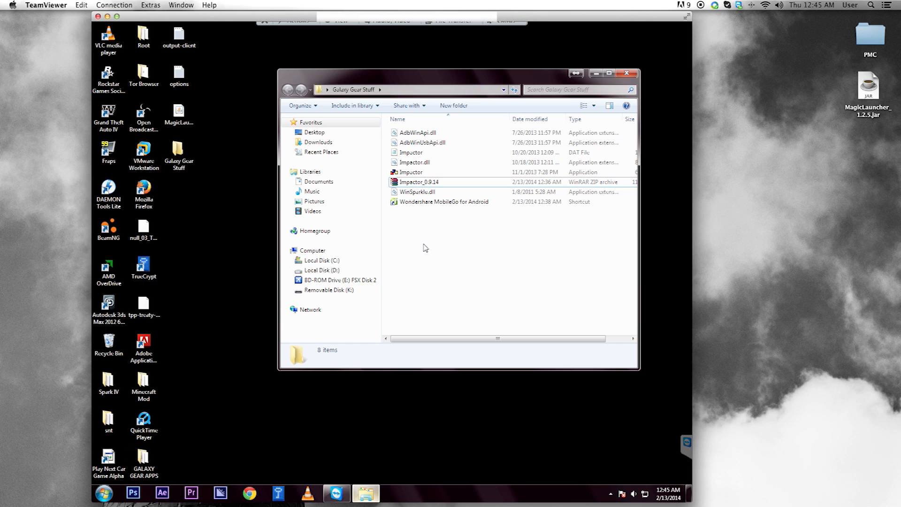
pyautogui.moveTo(412, 239)
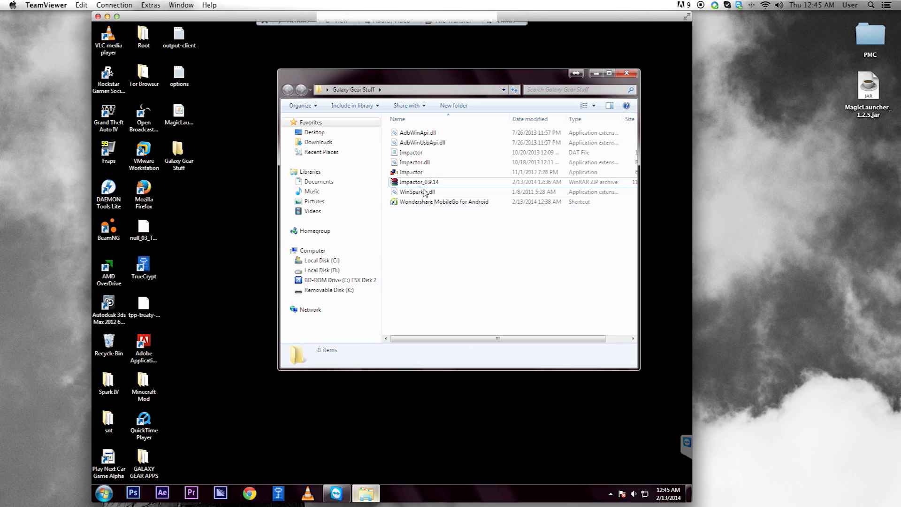
pyautogui.click(419, 181)
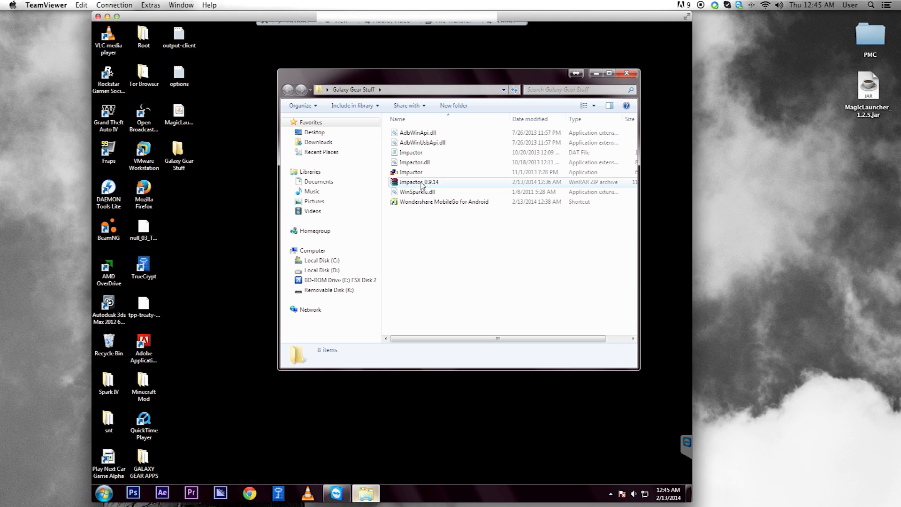
pyautogui.moveTo(639, 185)
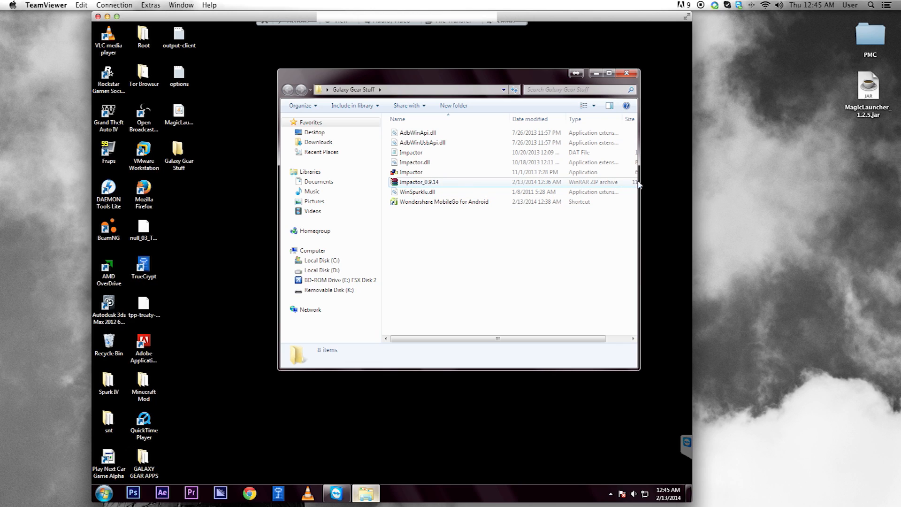
pyautogui.click(411, 172)
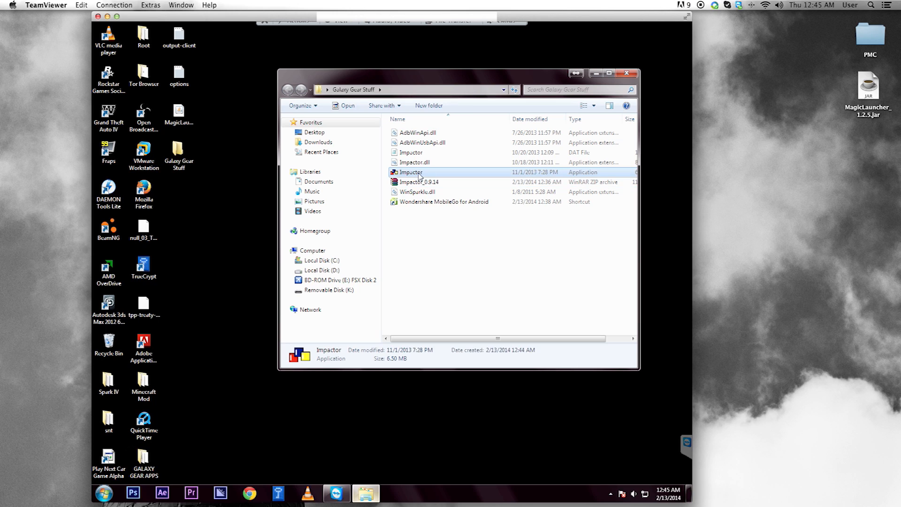
# - Launch Impactor, decline automatic update checks and dismiss the MobileGo device-connected notification
pyautogui.rightClick(410, 172)
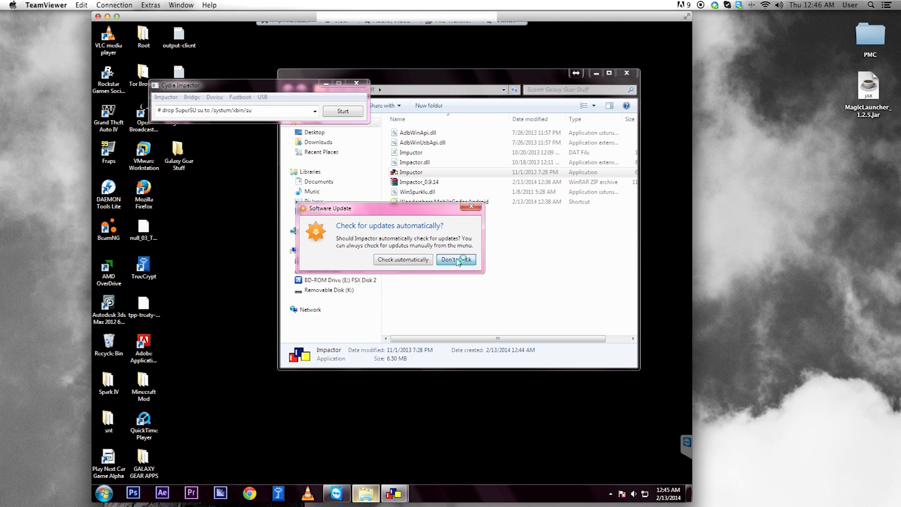
pyautogui.click(456, 259)
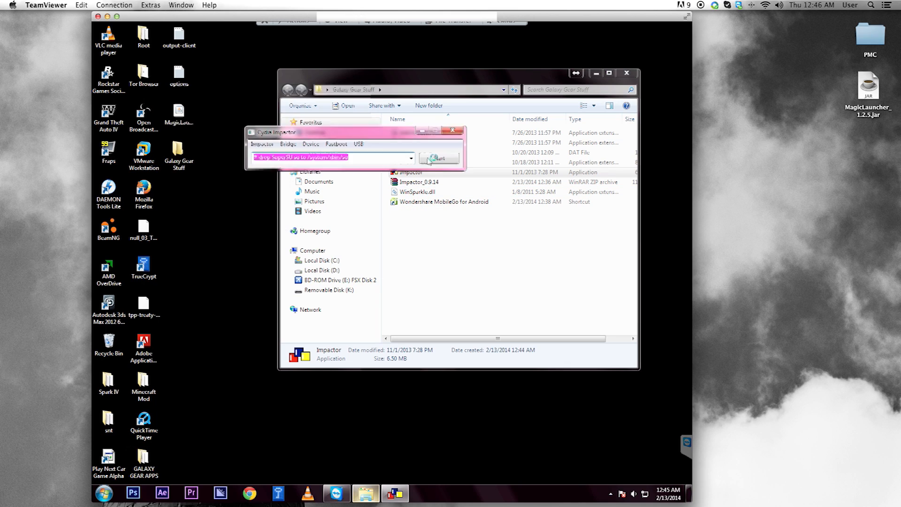
pyautogui.moveTo(354, 131); pyautogui.dragTo(422, 186)
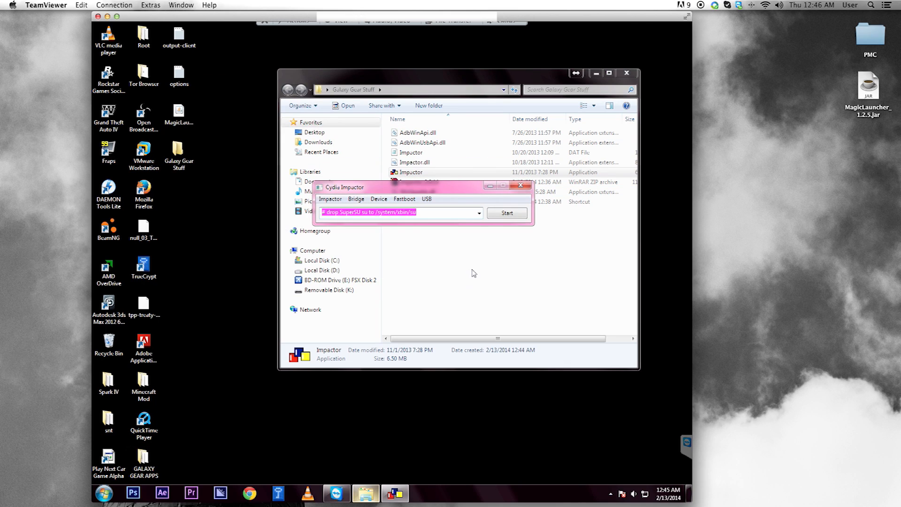
pyautogui.moveTo(506, 238)
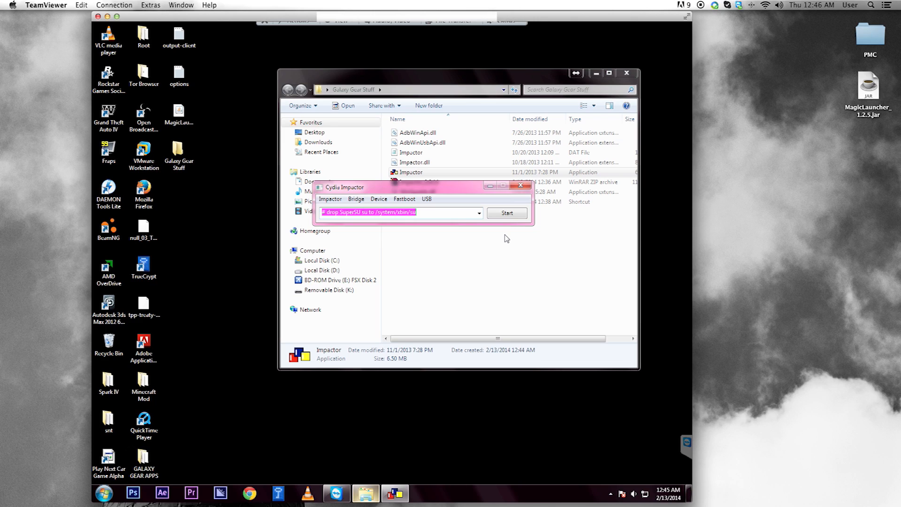
pyautogui.moveTo(507, 236)
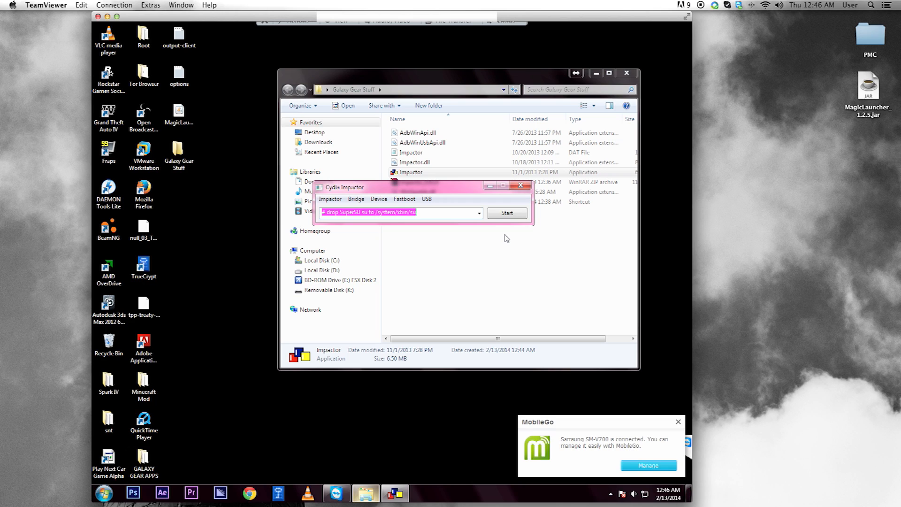
pyautogui.moveTo(676, 442)
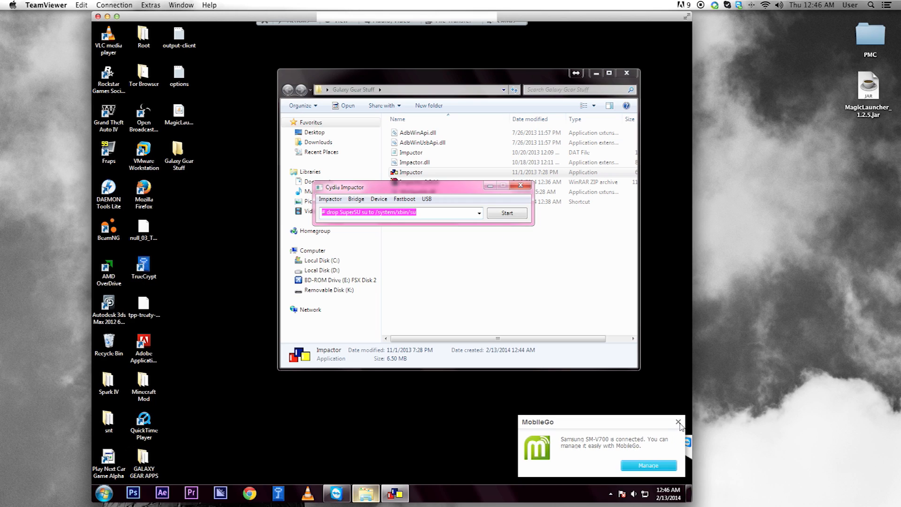
pyautogui.click(677, 422)
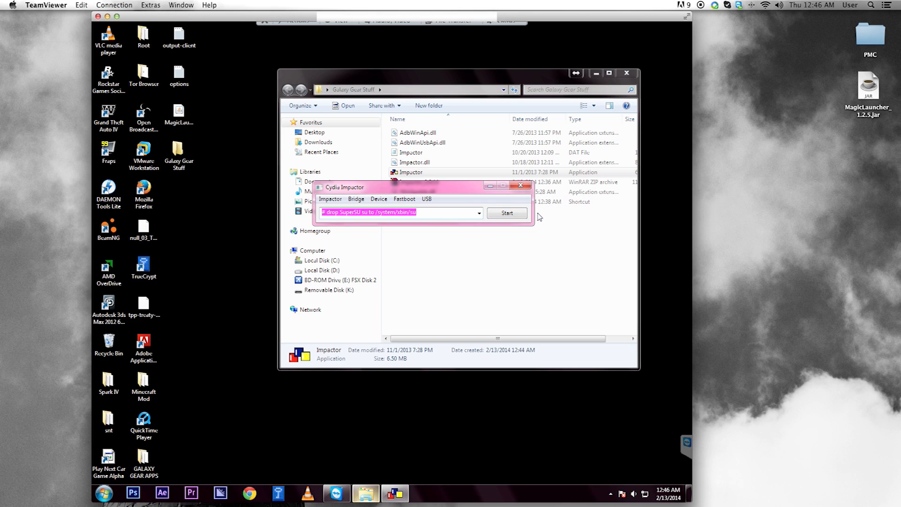
# - Start the SuperSU su drop, dismiss the device-unauthorized error and retry the drop
pyautogui.click(506, 213)
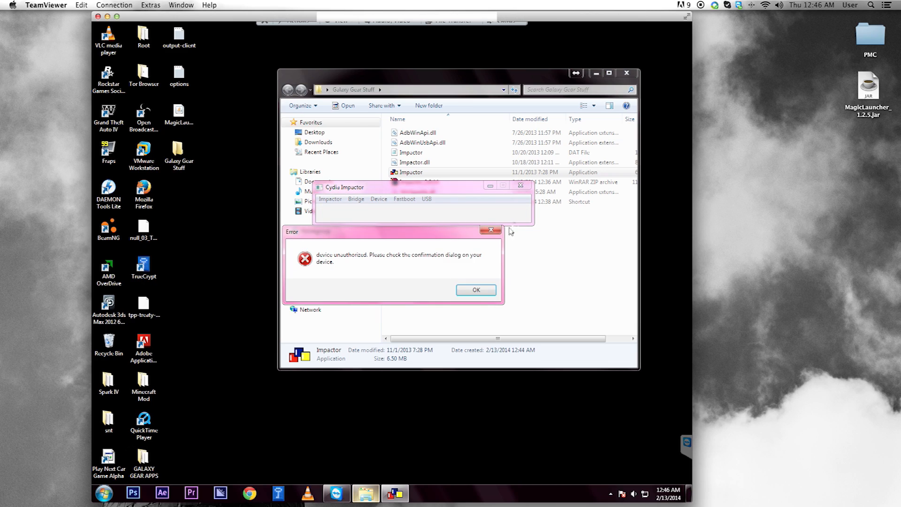
pyautogui.moveTo(435, 257)
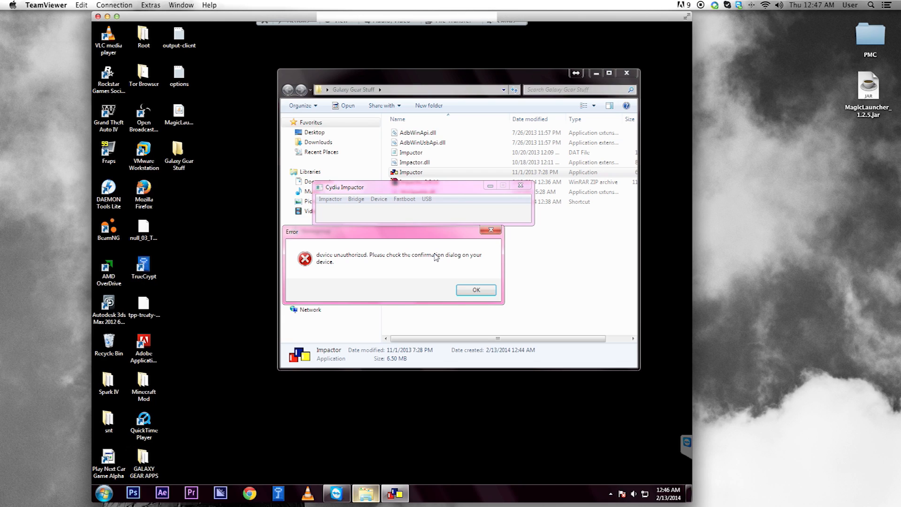
pyautogui.click(474, 290)
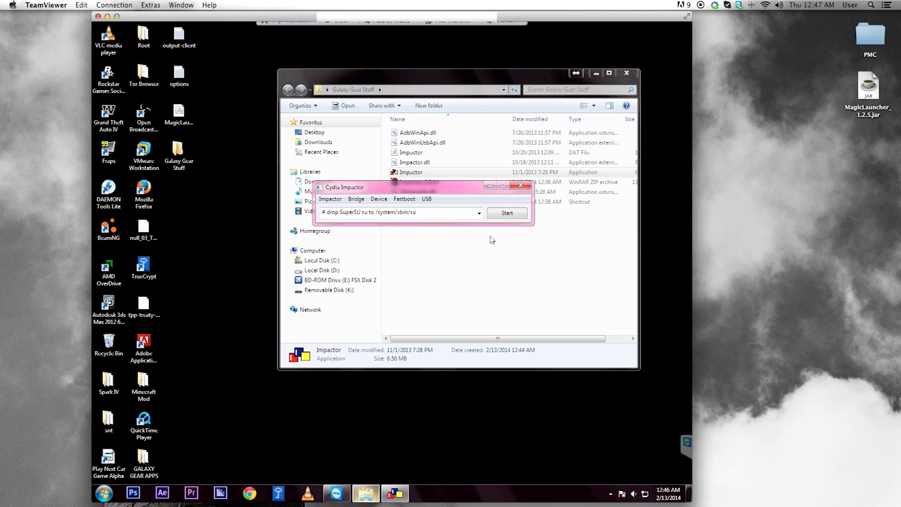
pyautogui.click(506, 213)
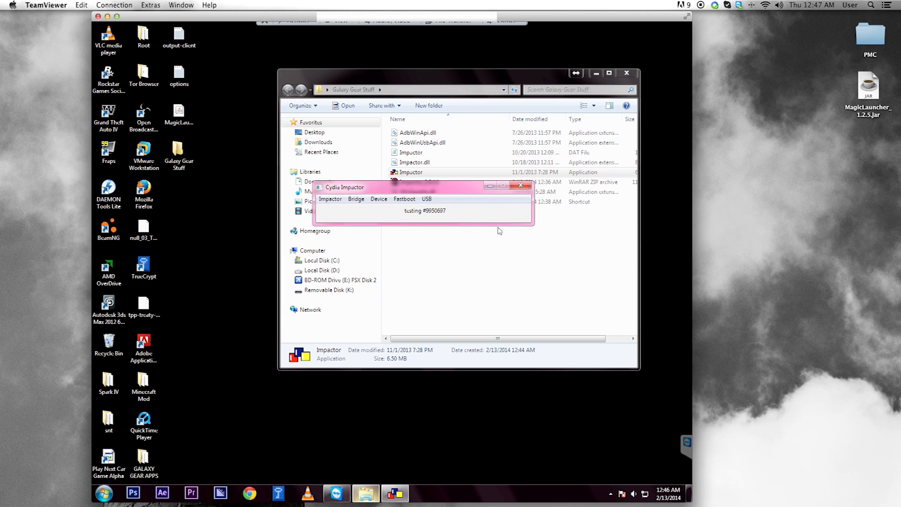
pyautogui.moveTo(420, 225)
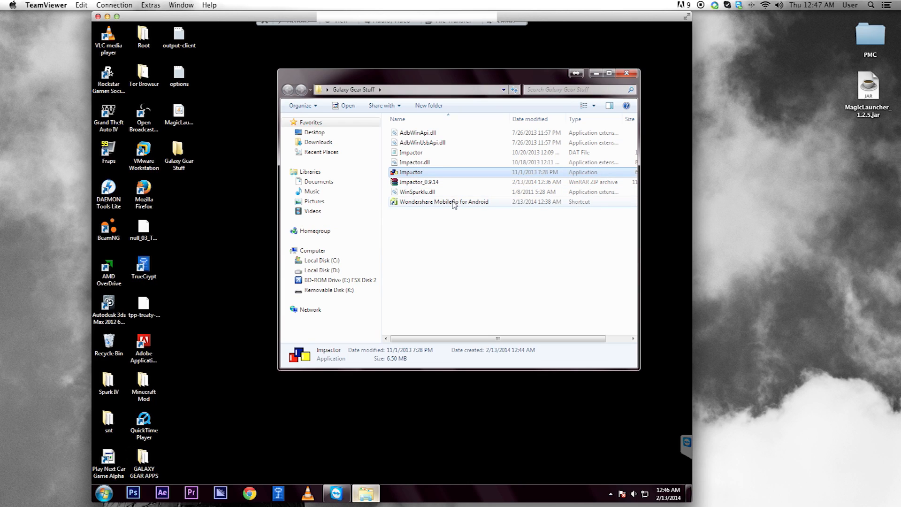
# - Launch MobileGo for Android and show the Samsung SM-V700's installed apps
pyautogui.doubleClick(445, 202)
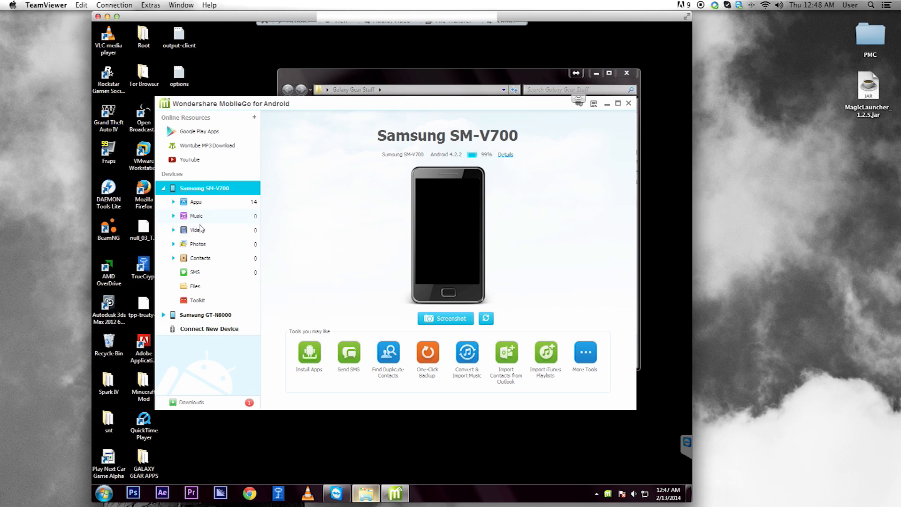
pyautogui.moveTo(257, 221)
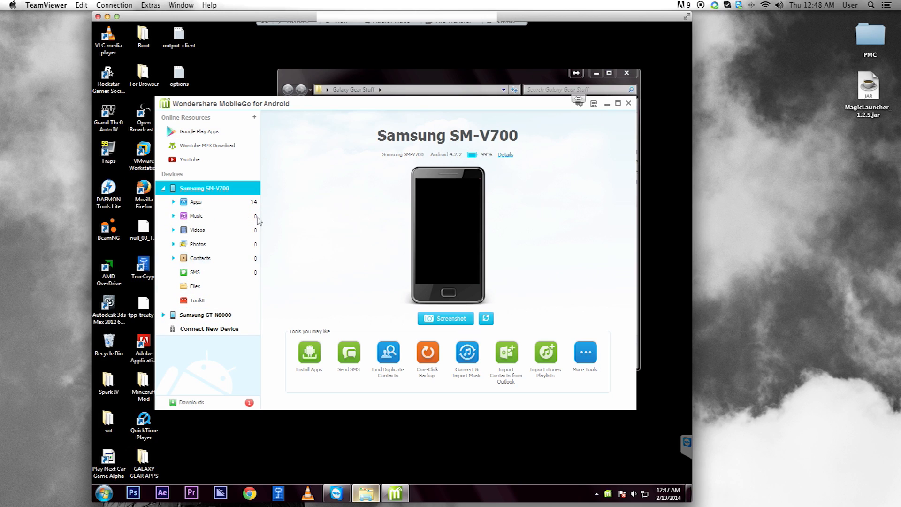
pyautogui.moveTo(361, 173)
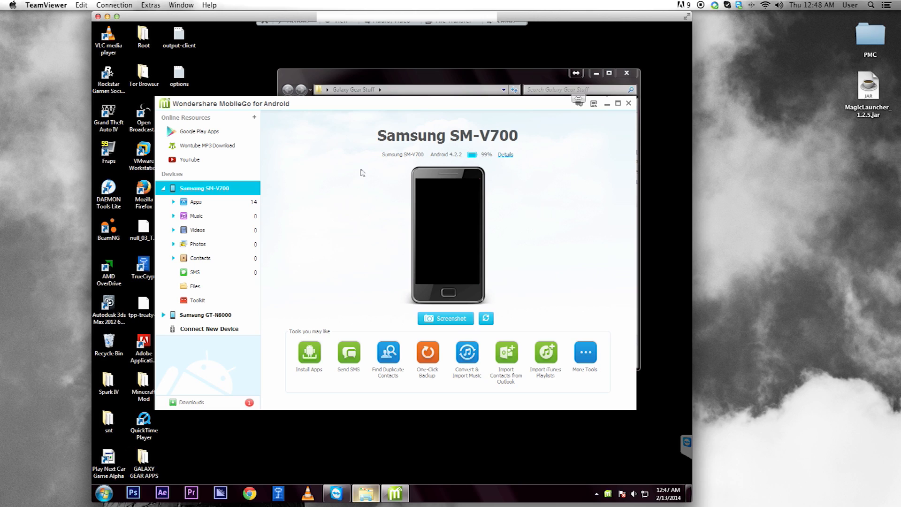
pyautogui.moveTo(352, 270)
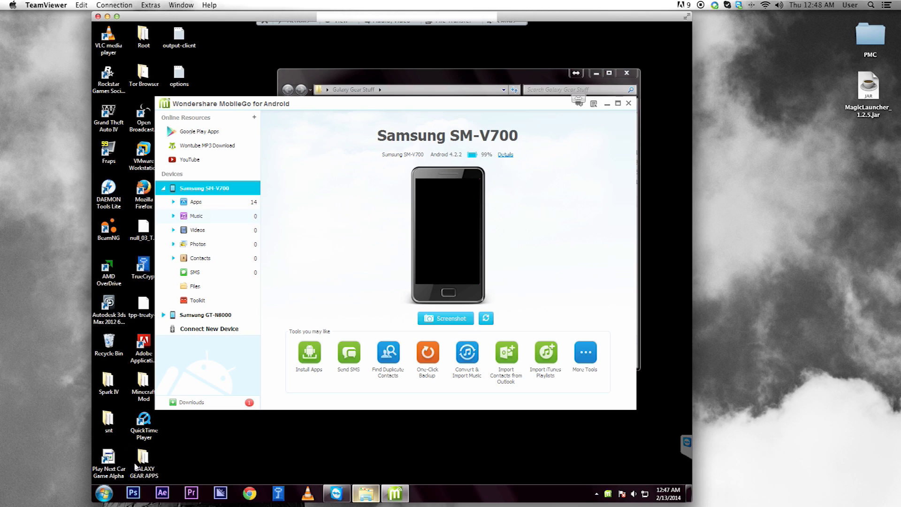
pyautogui.click(142, 459)
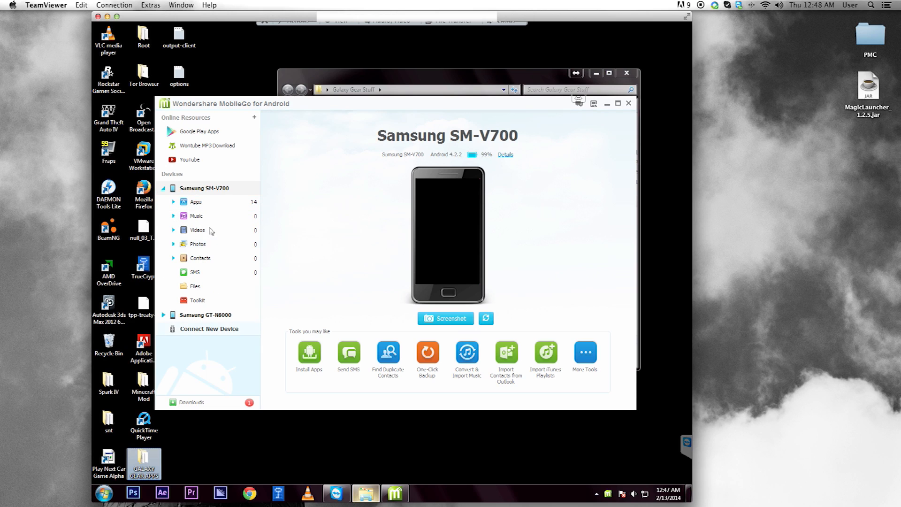
pyautogui.click(203, 187)
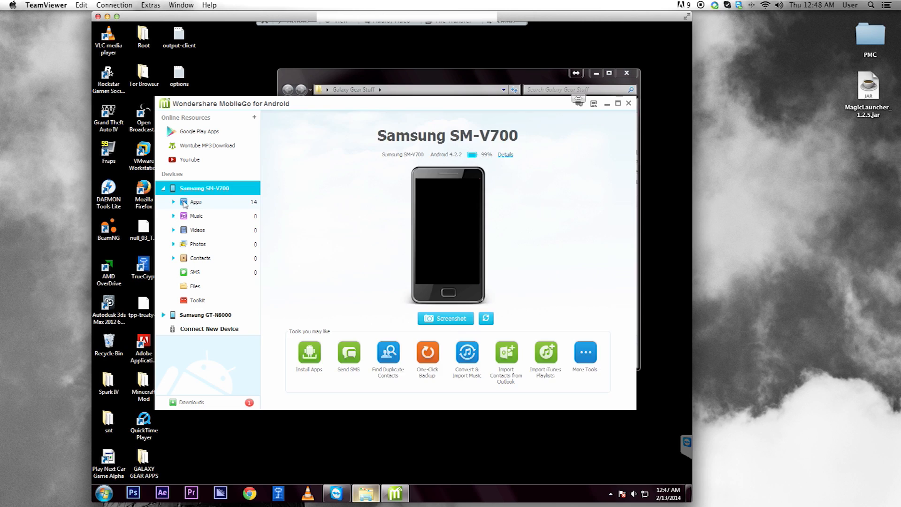
pyautogui.click(195, 201)
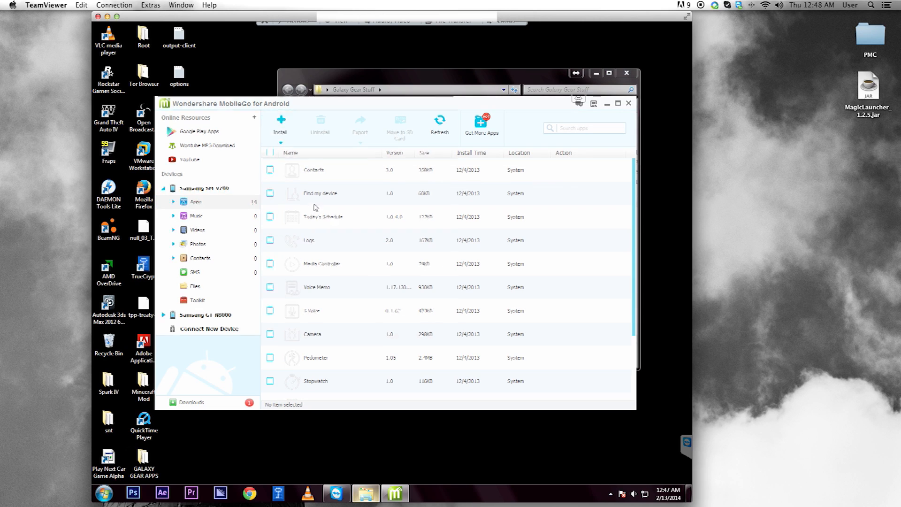
# - Install VLC-20120612-A8.apk from GALAXY GEAR APPS\Apps onto the Samsung SM-V700
pyautogui.click(280, 124)
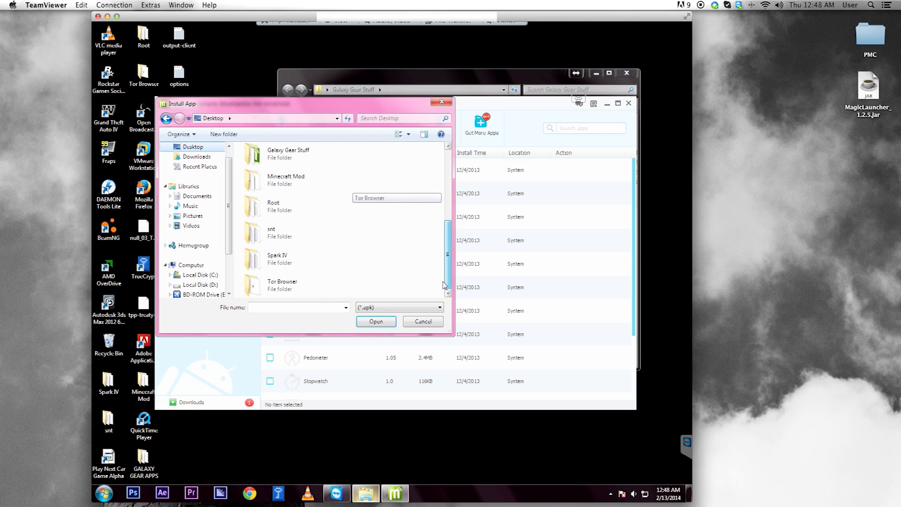
pyautogui.click(288, 153)
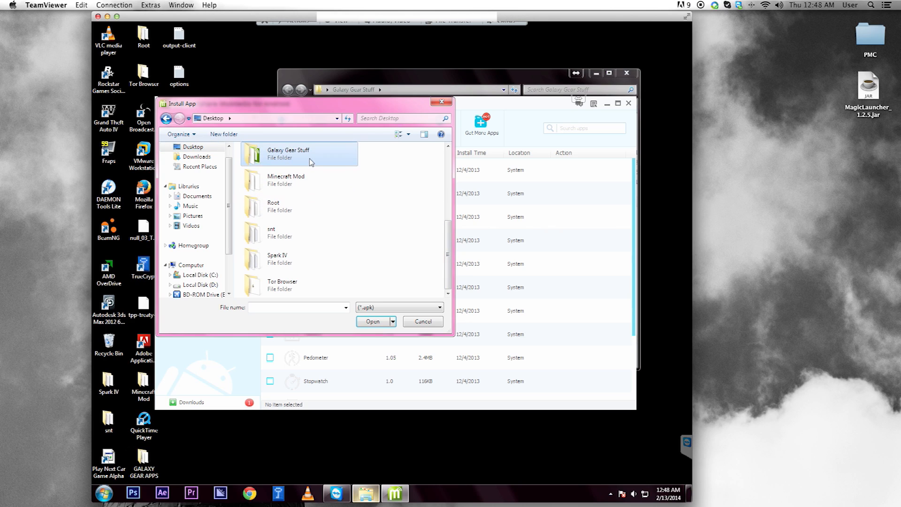
pyautogui.moveTo(316, 208)
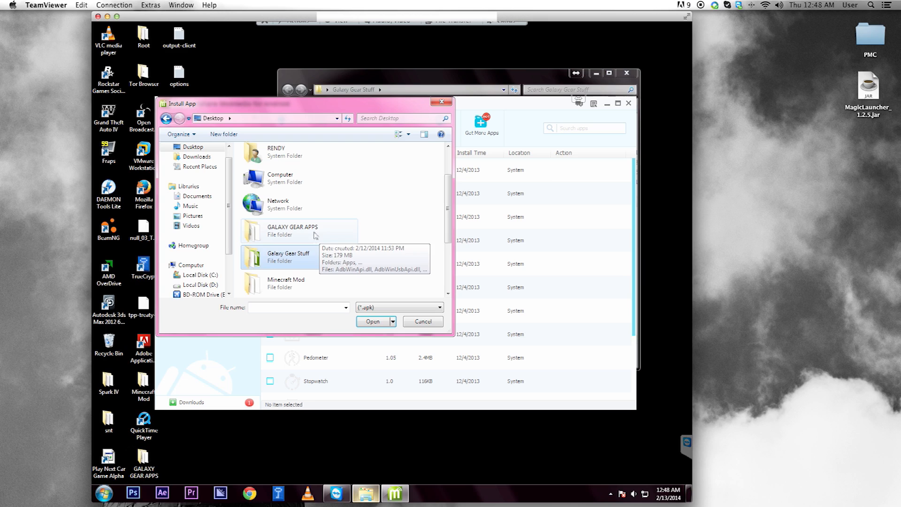
pyautogui.doubleClick(292, 230)
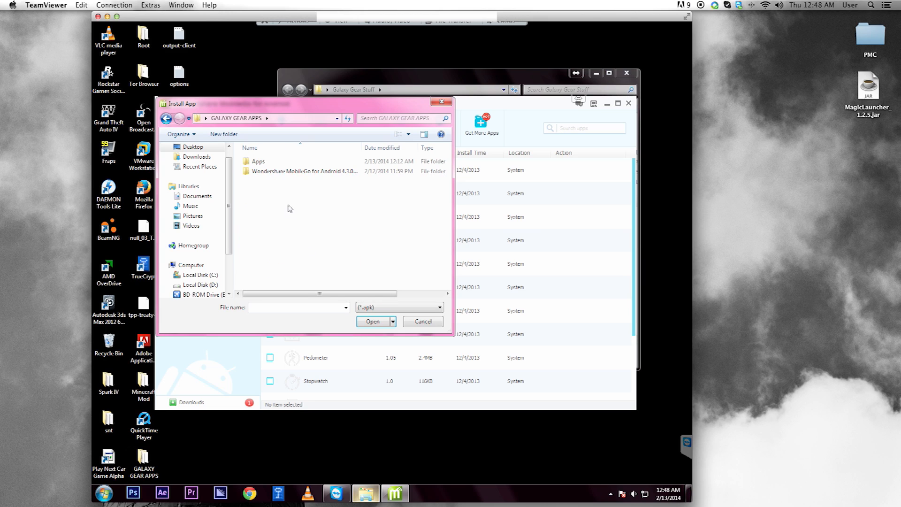
pyautogui.doubleClick(257, 161)
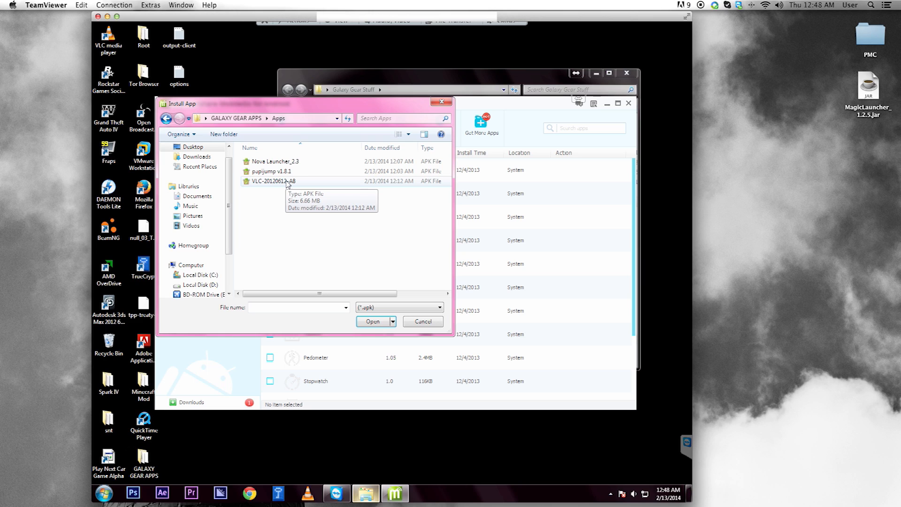
pyautogui.click(421, 321)
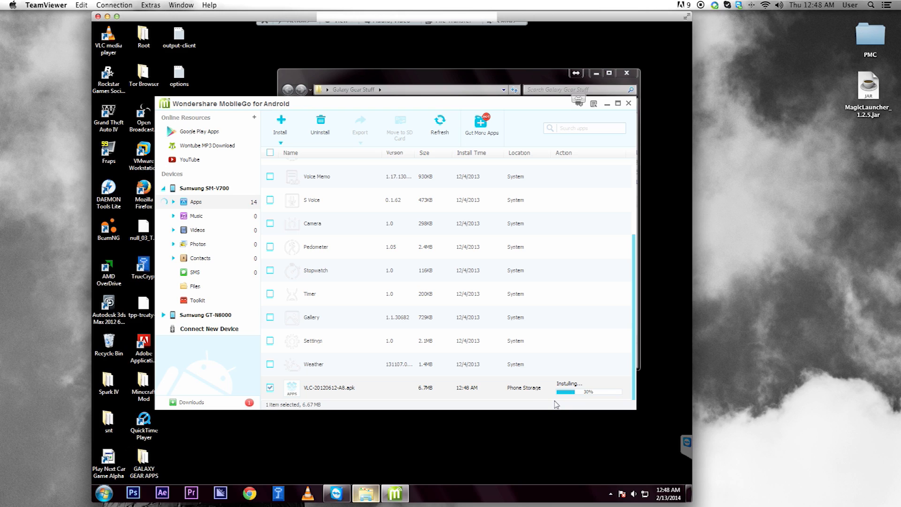
pyautogui.moveTo(623, 407)
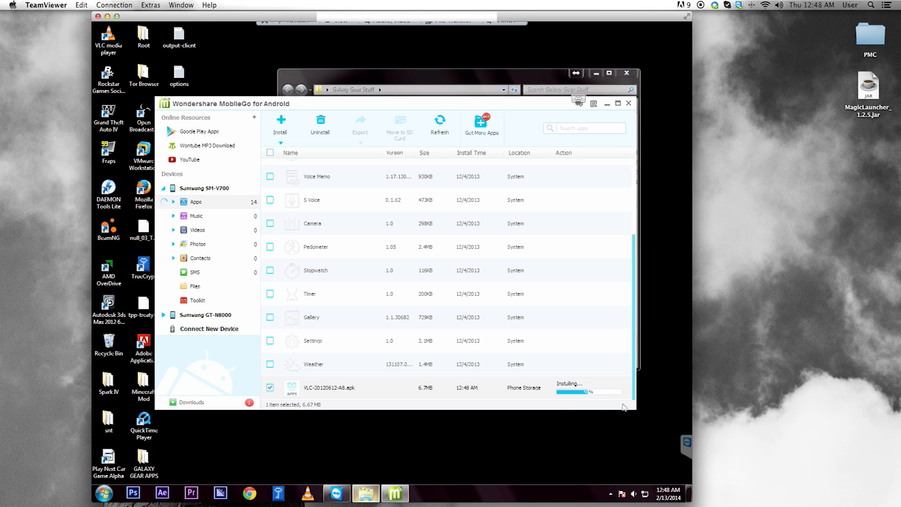